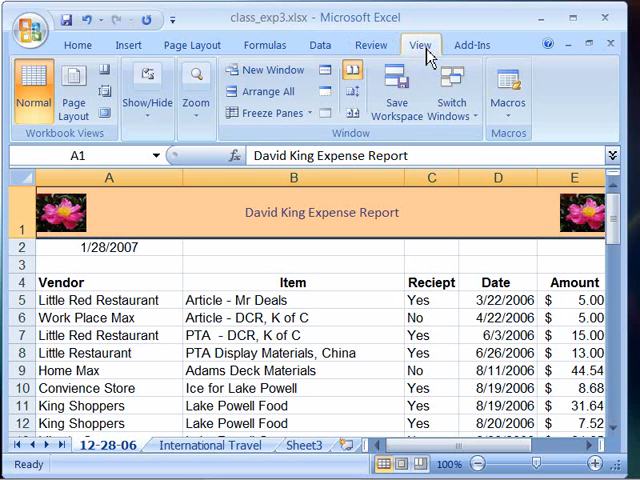
pyautogui.moveTo(344, 140)
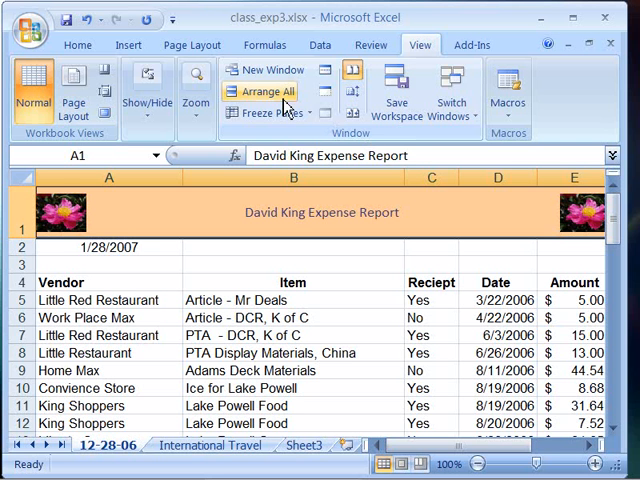
pyautogui.moveTo(276, 92)
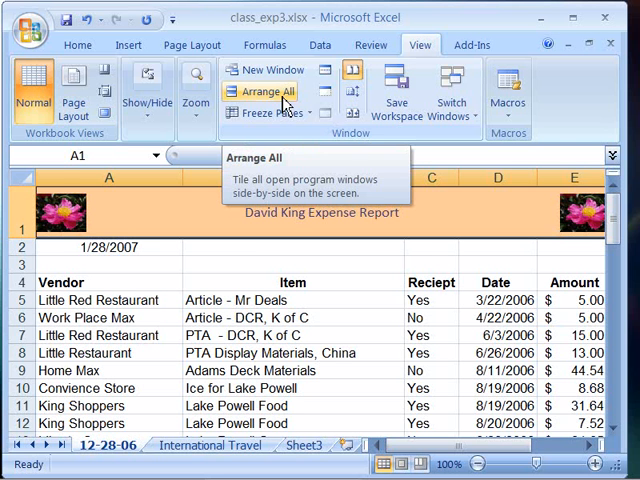
# Choose the Tiled layout in the Arrange Windows options from the View tab
pyautogui.click(268, 92)
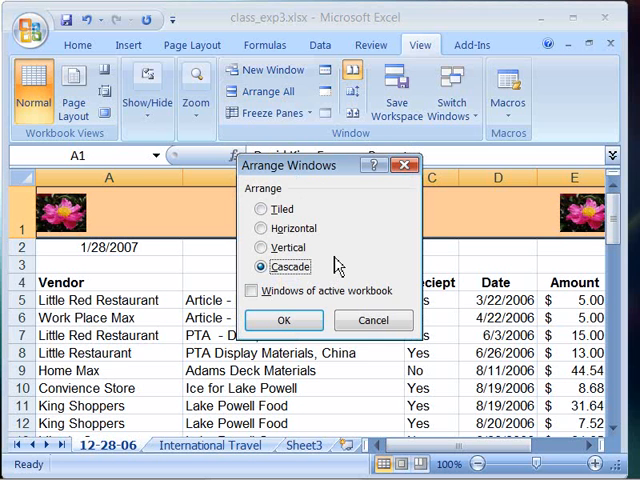
pyautogui.click(262, 208)
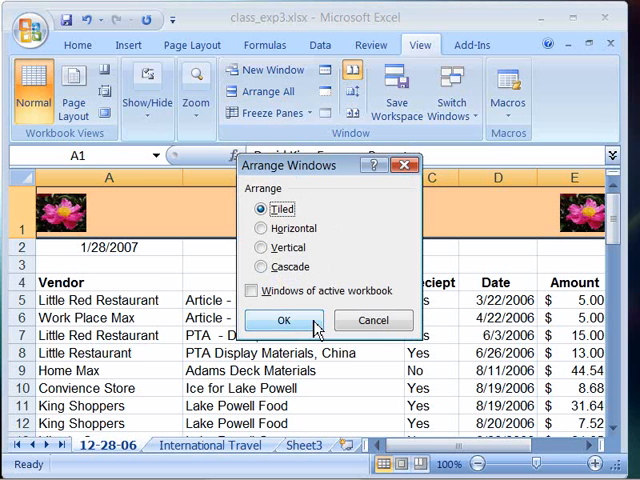
# Apply the tiled layout so class_exp3, class_exp4 and sw-sales show together
pyautogui.click(284, 320)
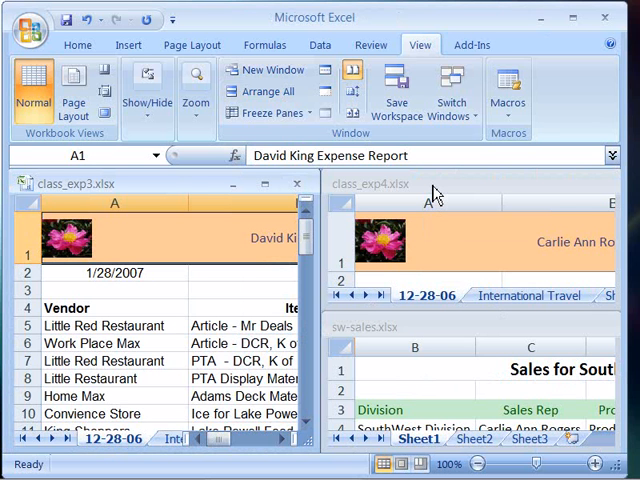
pyautogui.moveTo(440, 188)
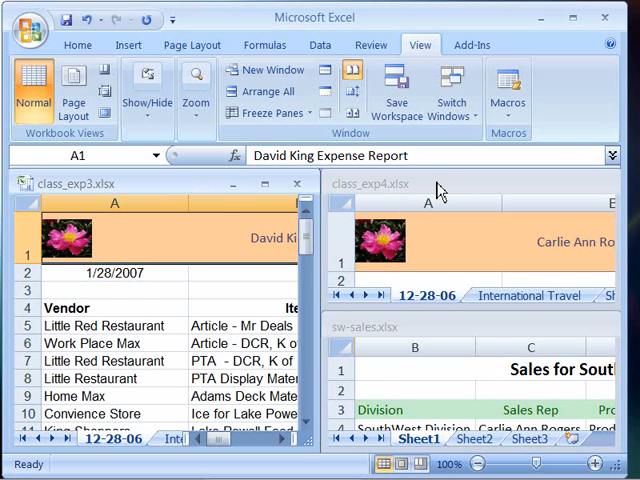
pyautogui.moveTo(456, 196)
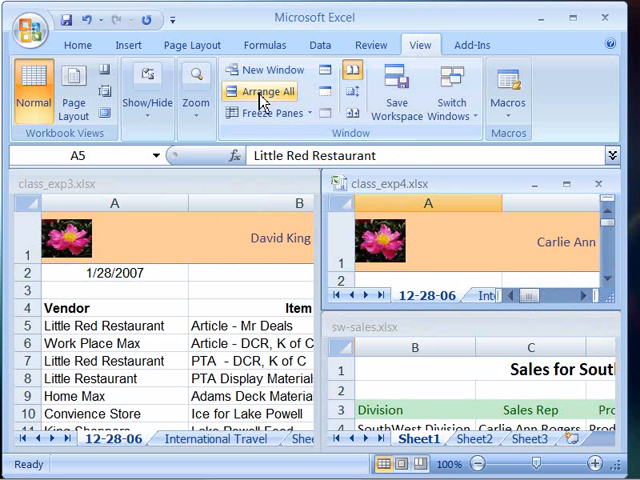
# Arrange the three workbooks horizontally, then rearrange them into vertical columns
pyautogui.click(268, 92)
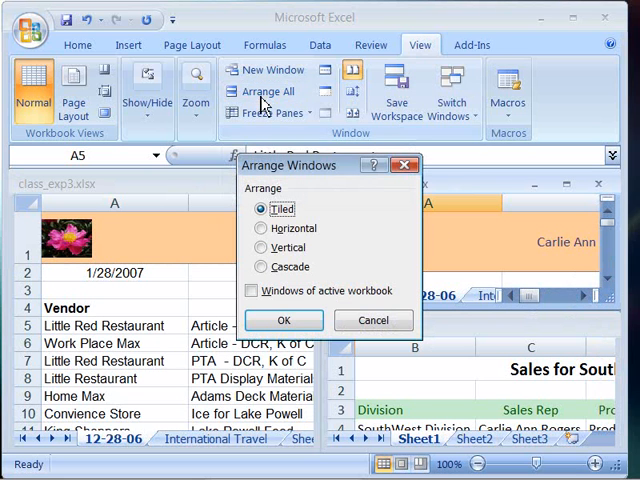
pyautogui.click(262, 228)
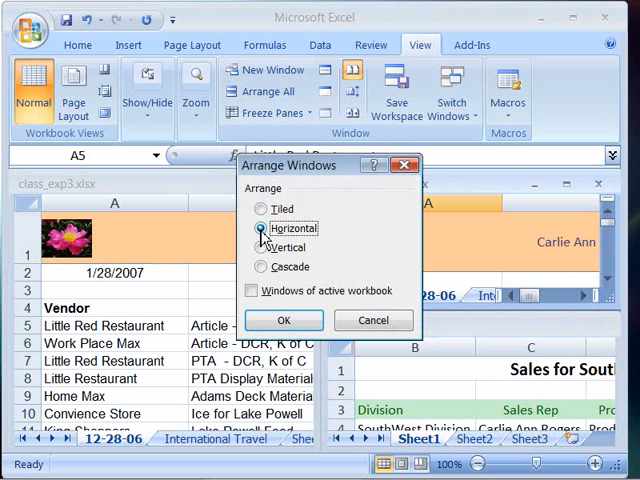
pyautogui.click(284, 320)
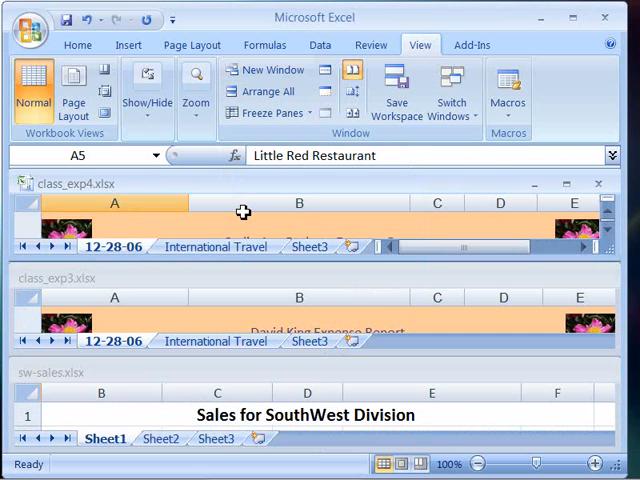
pyautogui.moveTo(230, 324)
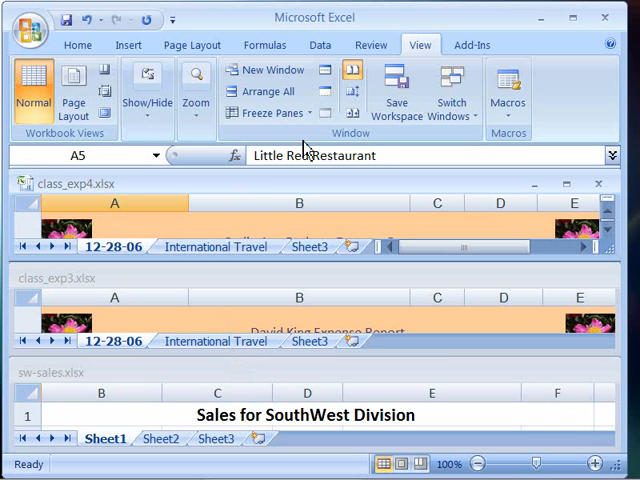
pyautogui.click(262, 92)
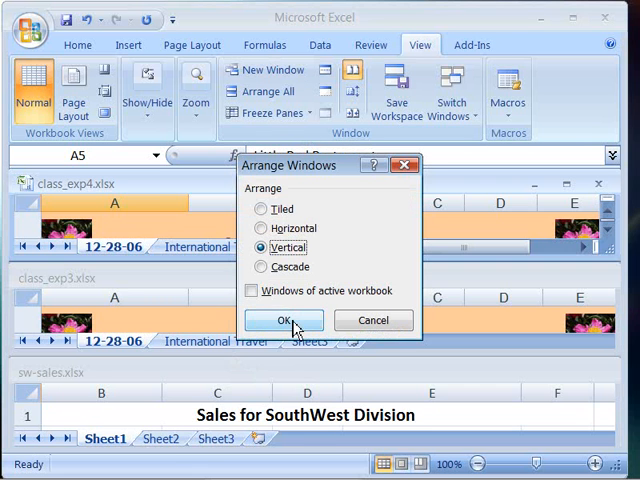
pyautogui.click(284, 320)
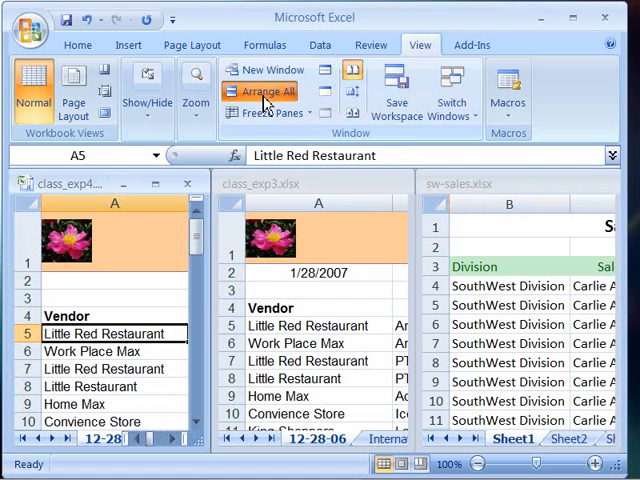
# Cascade the workbook windows so class_exp4 overlaps the others in front
pyautogui.click(266, 92)
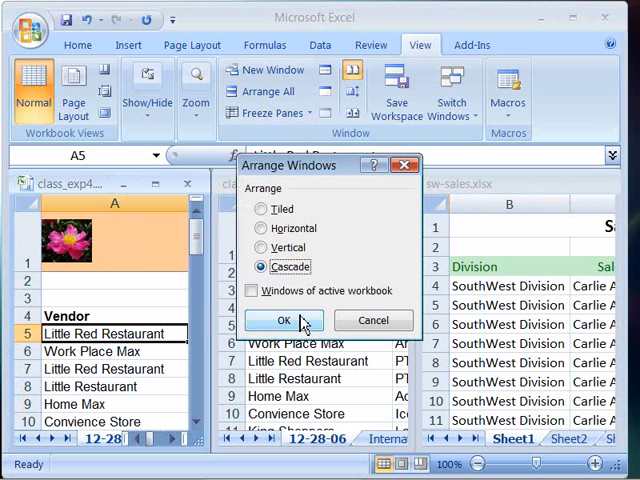
pyautogui.click(280, 320)
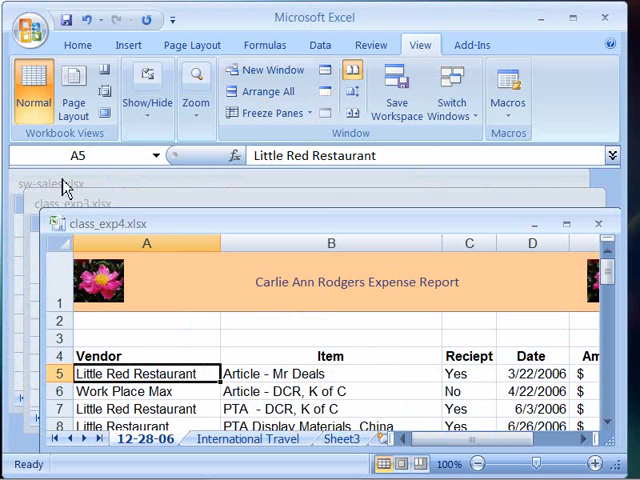
pyautogui.moveTo(128, 184)
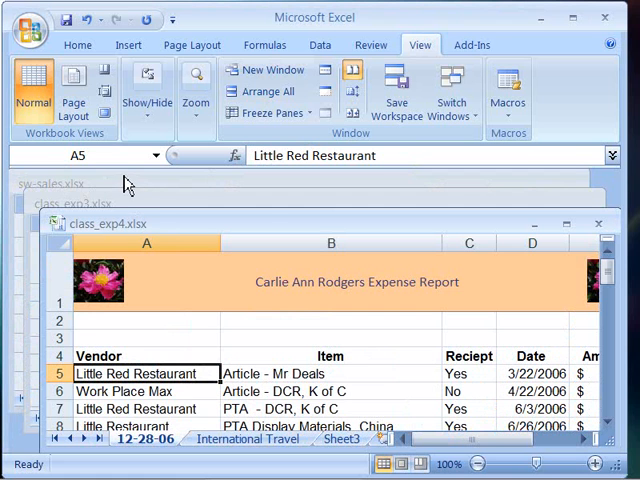
pyautogui.moveTo(264, 210)
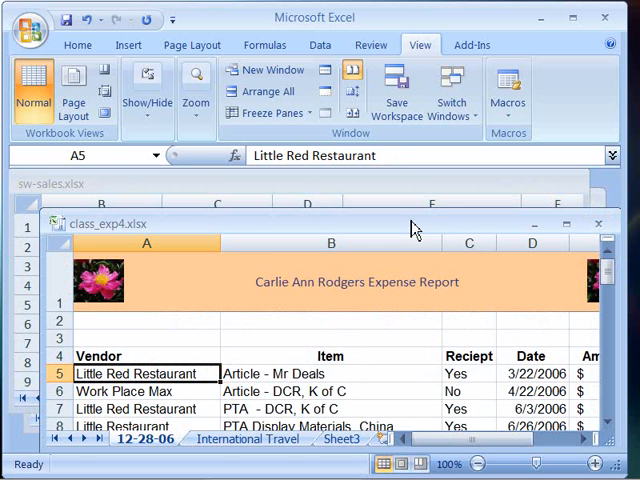
# Tile the three workbooks again with class_exp3 in the left pane
pyautogui.click(284, 92)
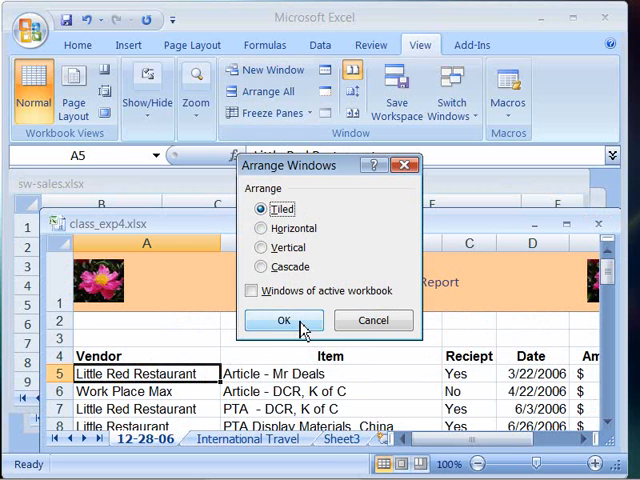
pyautogui.click(284, 320)
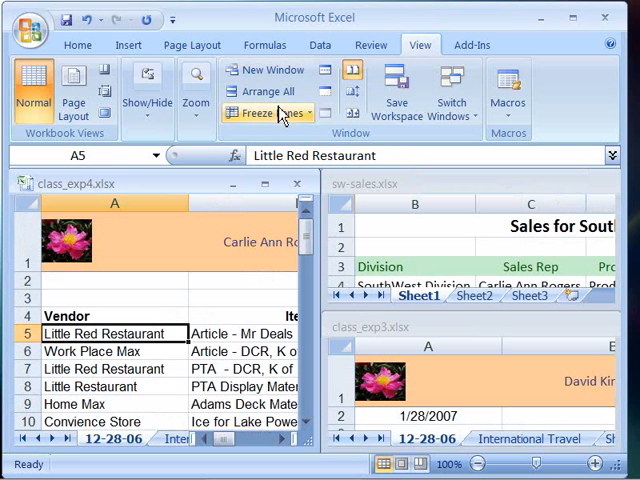
pyautogui.moveTo(356, 98)
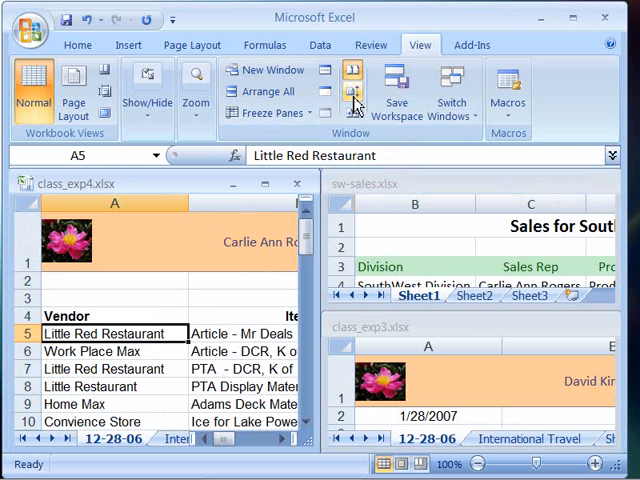
pyautogui.moveTo(352, 80)
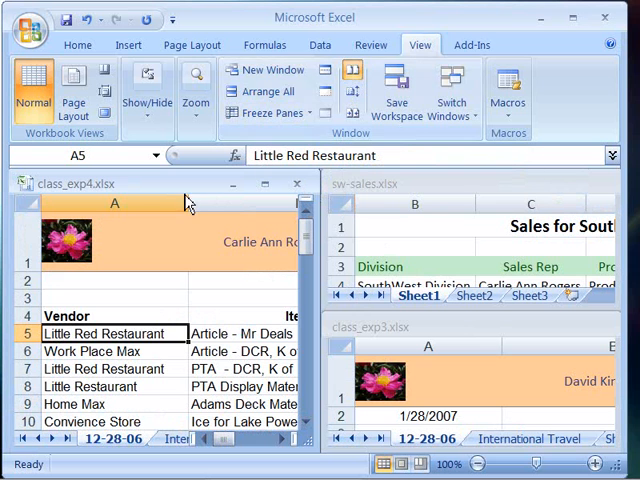
pyautogui.moveTo(52, 192)
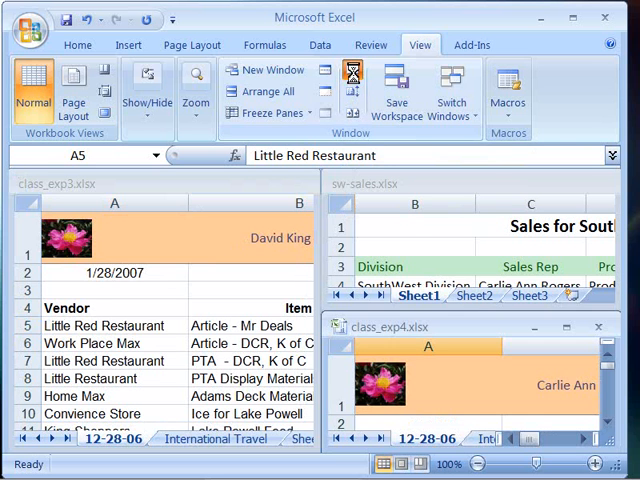
# Compare class_exp3.xlsx side by side with sw-sales.xlsx
pyautogui.click(352, 78)
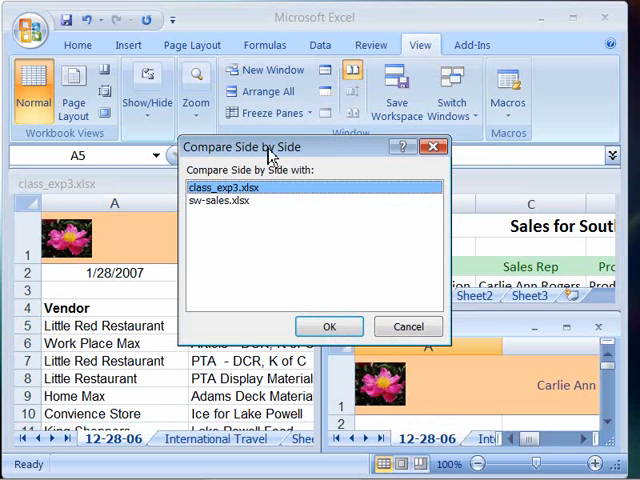
pyautogui.moveTo(316, 160)
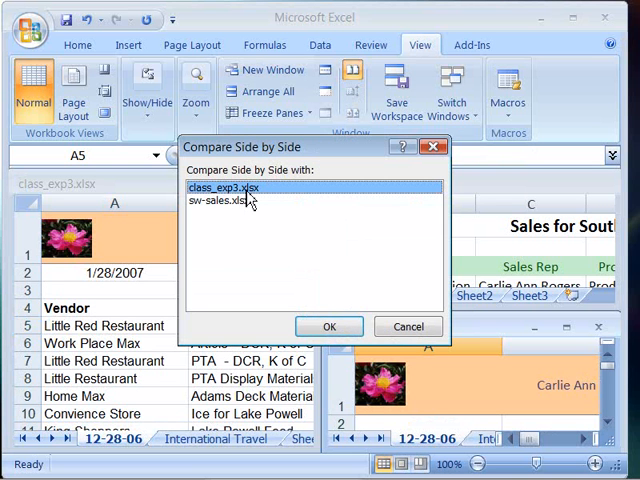
pyautogui.moveTo(240, 212)
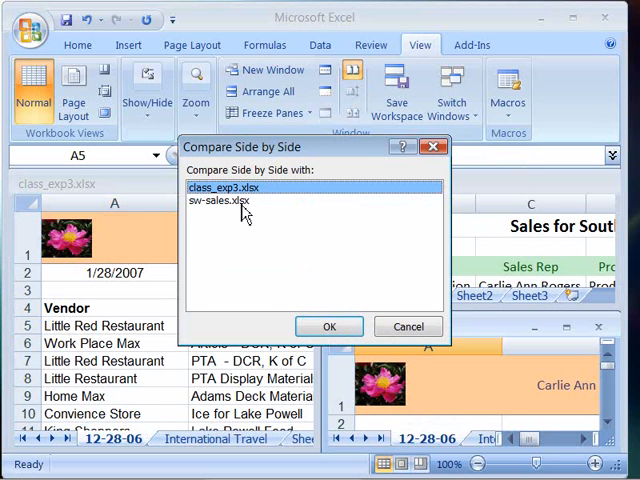
pyautogui.moveTo(278, 216)
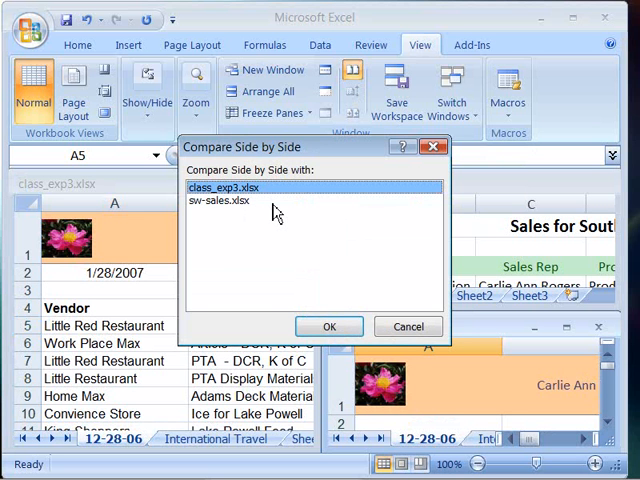
pyautogui.moveTo(204, 200)
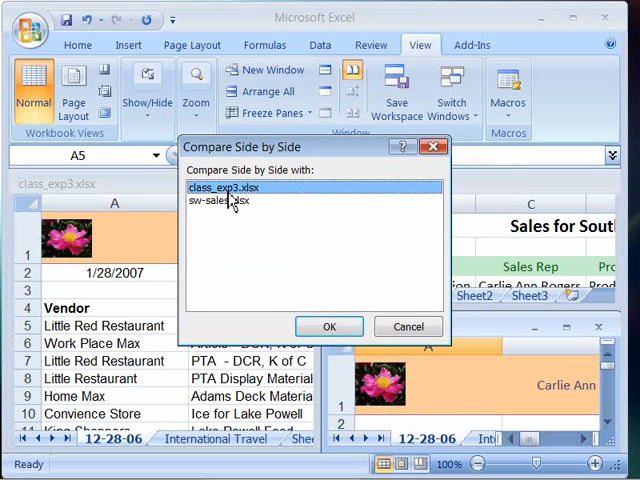
pyautogui.click(328, 326)
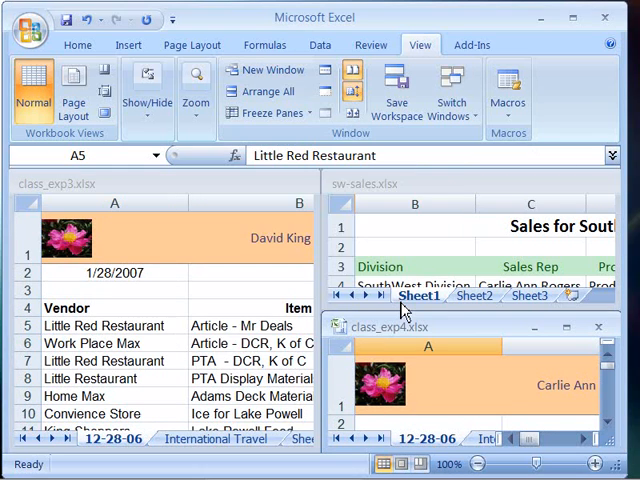
pyautogui.moveTo(180, 194)
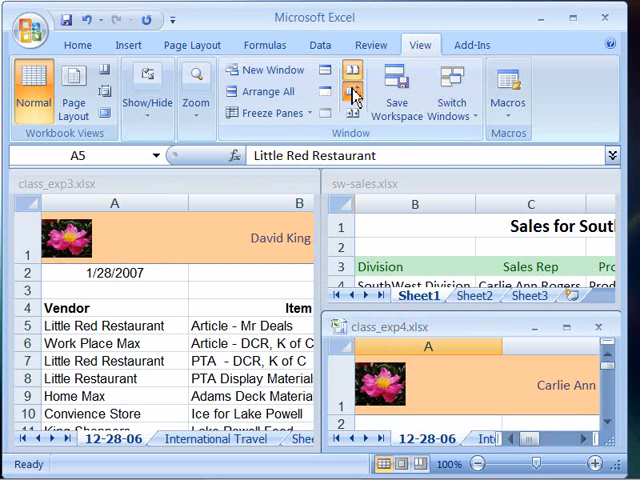
pyautogui.moveTo(352, 92)
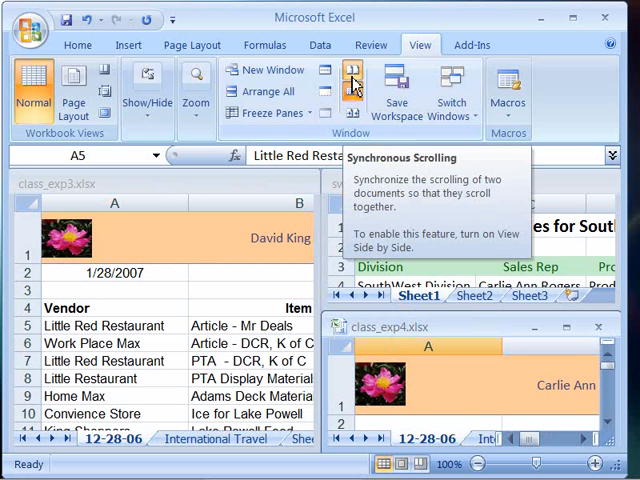
pyautogui.moveTo(352, 84)
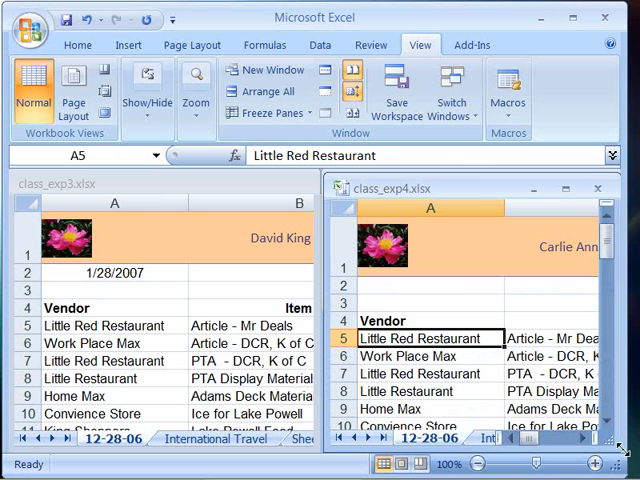
pyautogui.moveTo(494, 300)
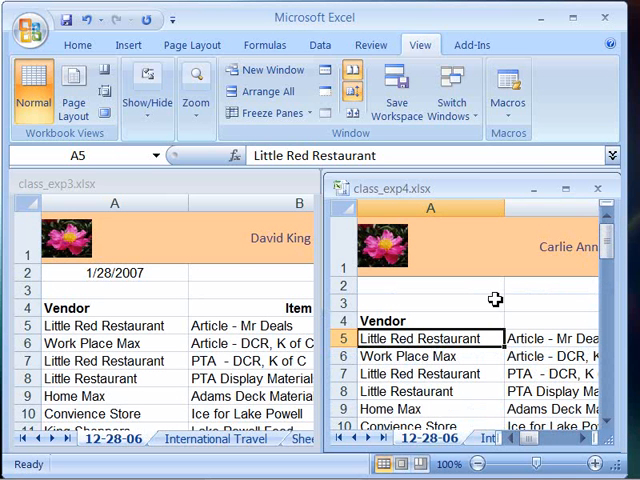
pyautogui.moveTo(512, 280)
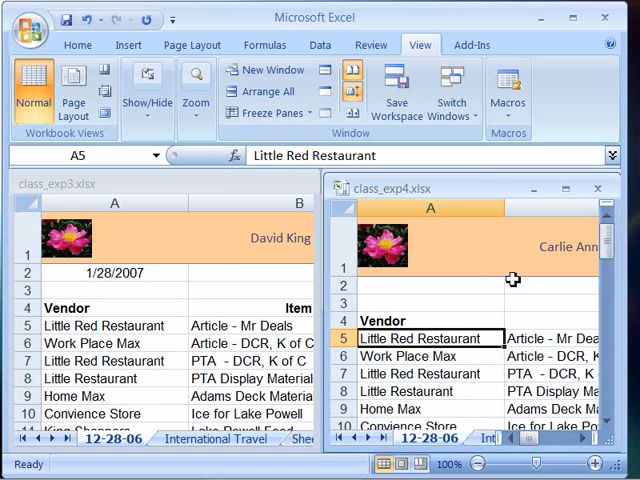
pyautogui.moveTo(608, 246)
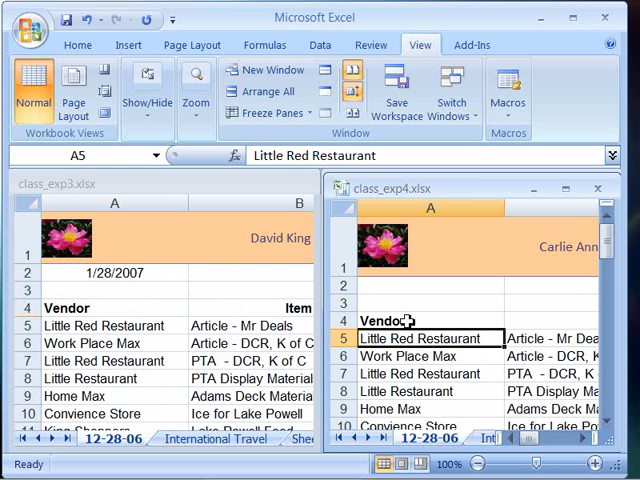
pyautogui.moveTo(416, 308)
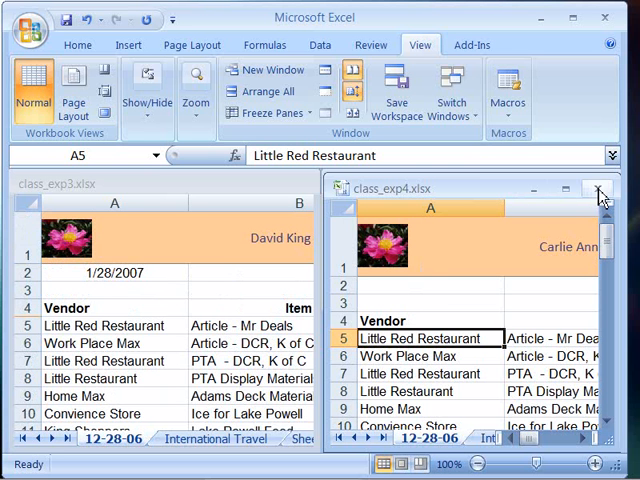
# Close class_exp4.xlsx discarding its changes, then close sw-sales.xlsx
pyautogui.click(600, 192)
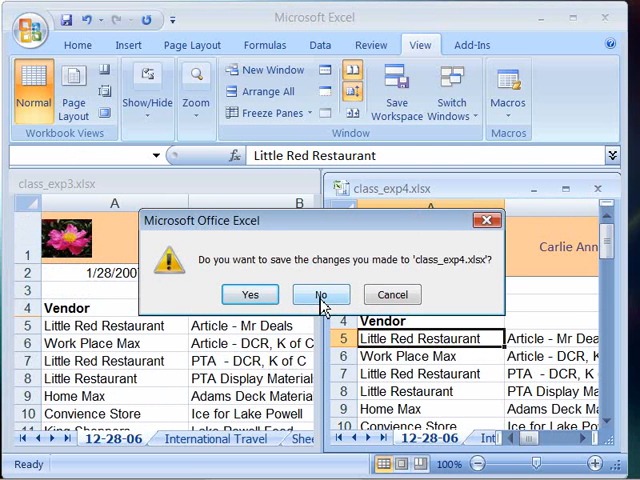
pyautogui.click(320, 294)
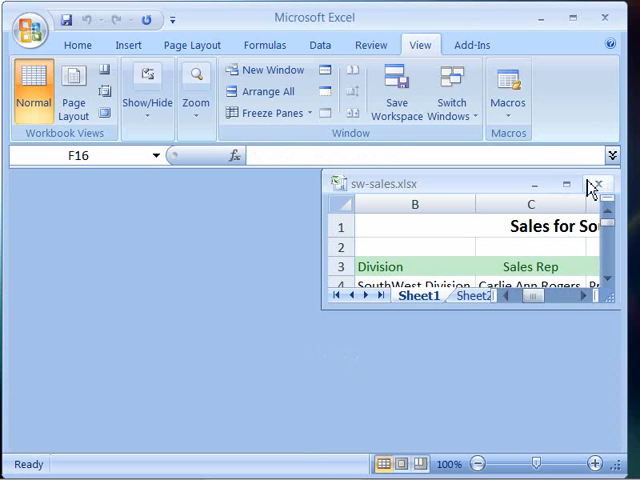
pyautogui.click(592, 184)
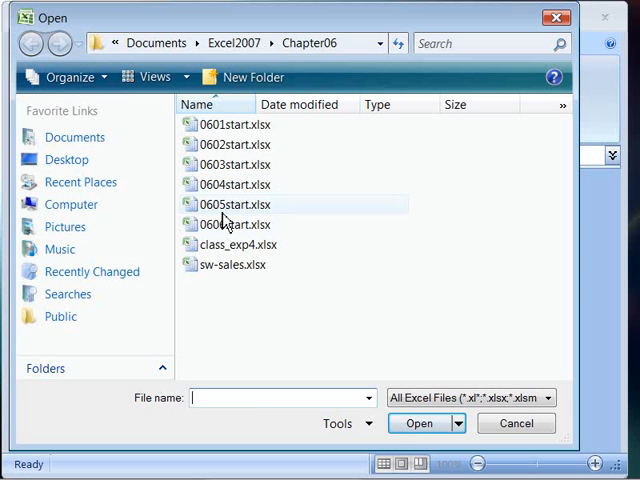
# Open 0606start.xlsx from the Chapter06 folder to show its Product List
pyautogui.click(234, 224)
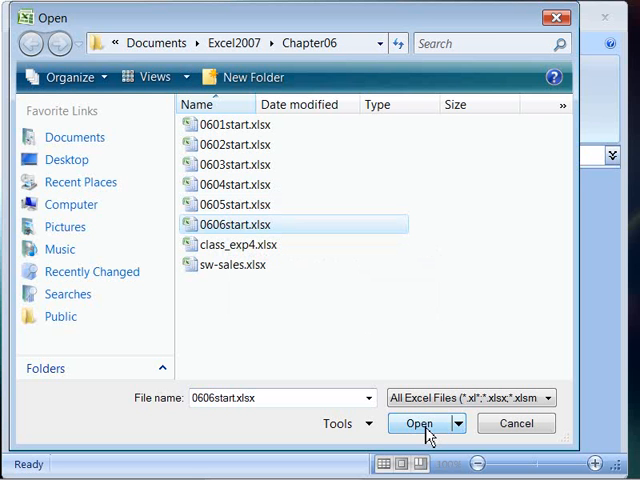
pyautogui.click(420, 424)
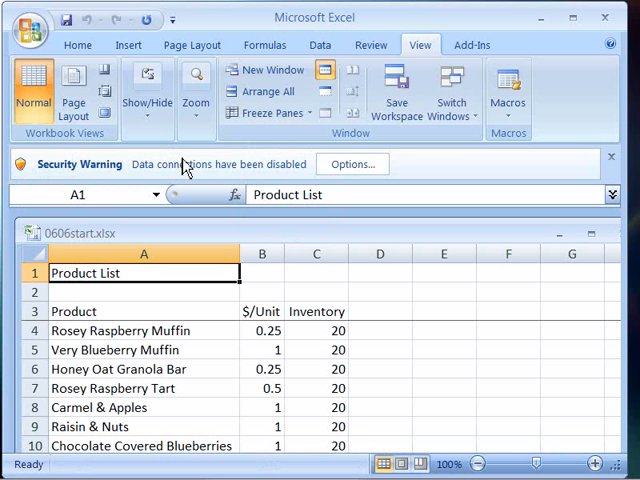
pyautogui.moveTo(30, 24)
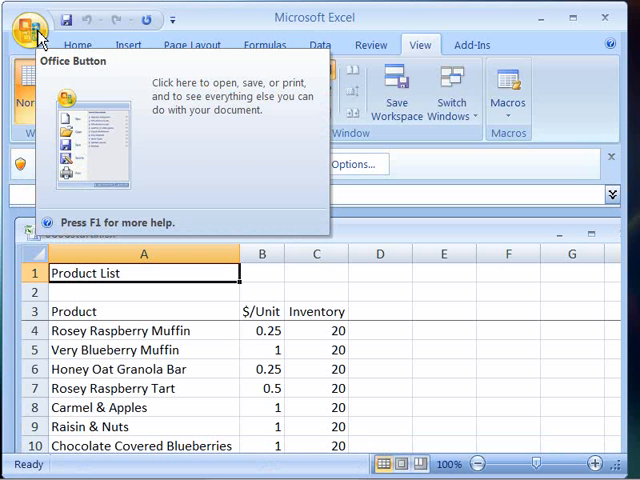
# Create a new blank workbook (Book3) from the Office Button's New command
pyautogui.click(32, 28)
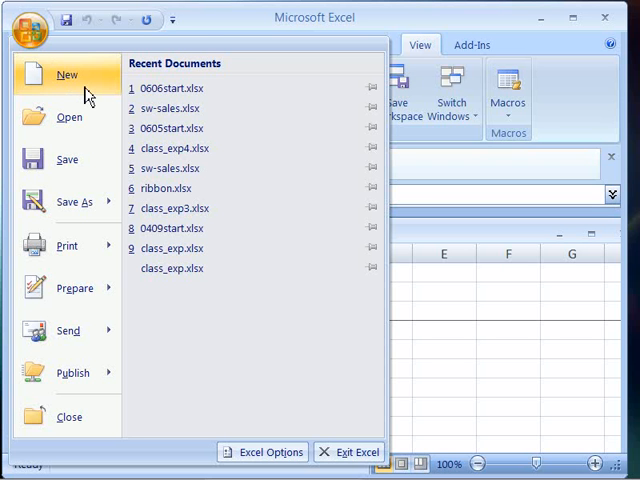
pyautogui.click(168, 84)
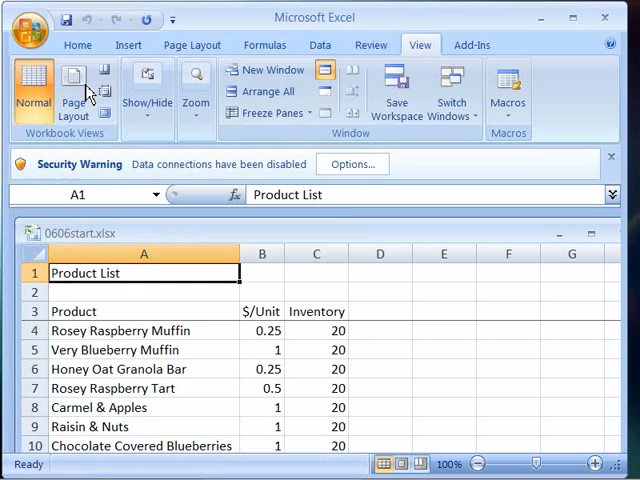
pyautogui.click(22, 28)
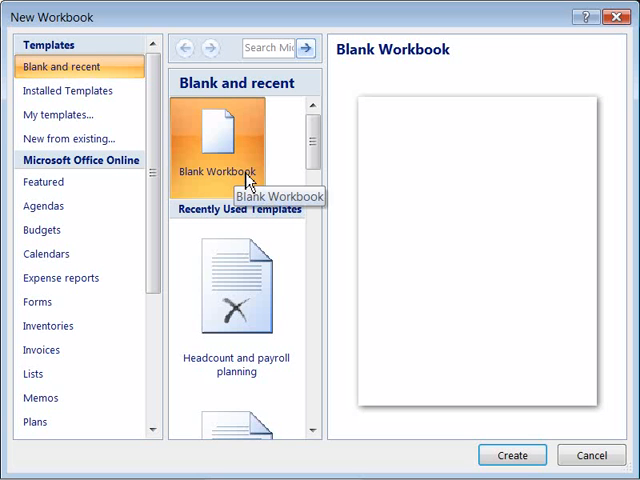
pyautogui.moveTo(524, 456)
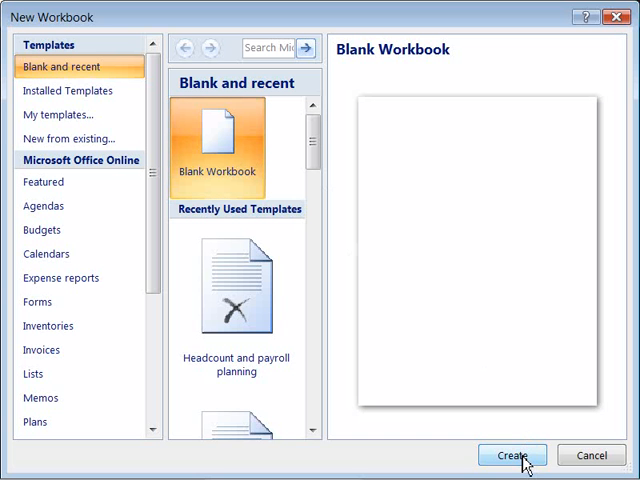
pyautogui.click(512, 454)
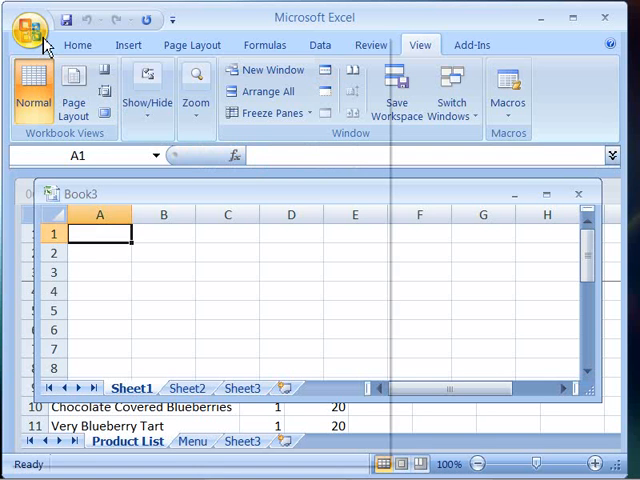
# Save the new blank workbook as sales.xlsx in the Chapter06 folder
pyautogui.click(24, 24)
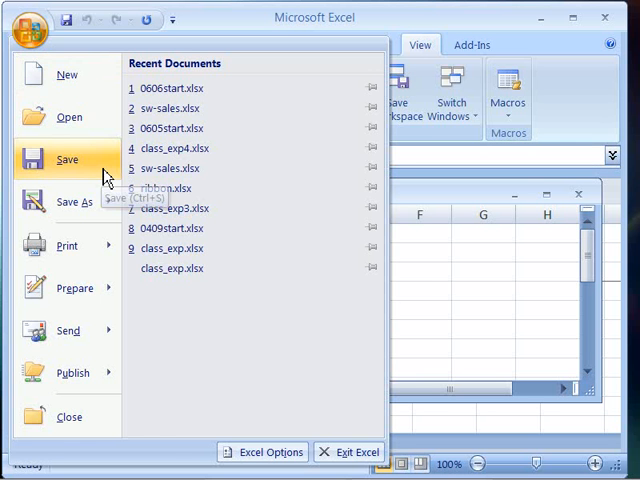
pyautogui.click(64, 204)
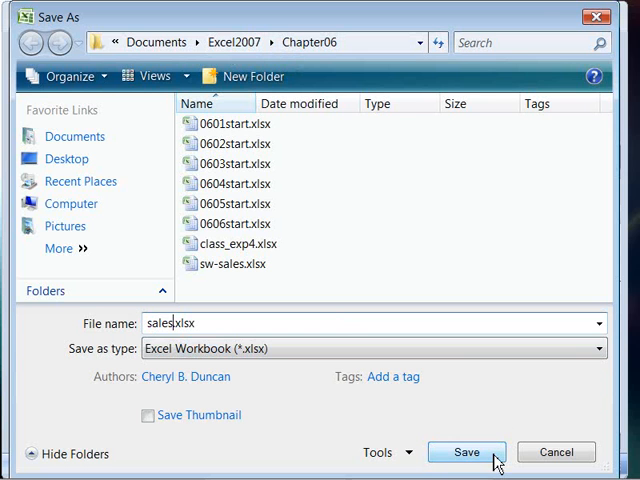
pyautogui.click(466, 452)
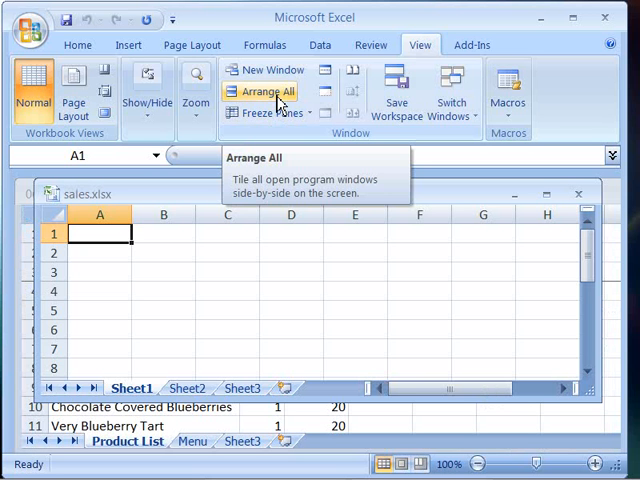
# Arrange all windows Tiled so sales.xlsx sits beside the 0606start product list
pyautogui.click(276, 90)
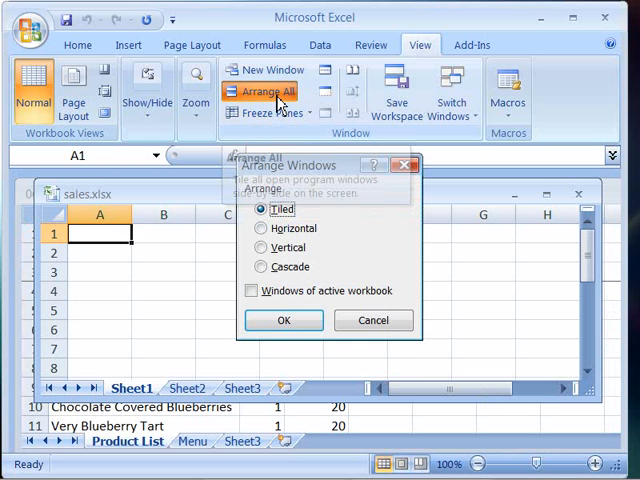
pyautogui.click(284, 320)
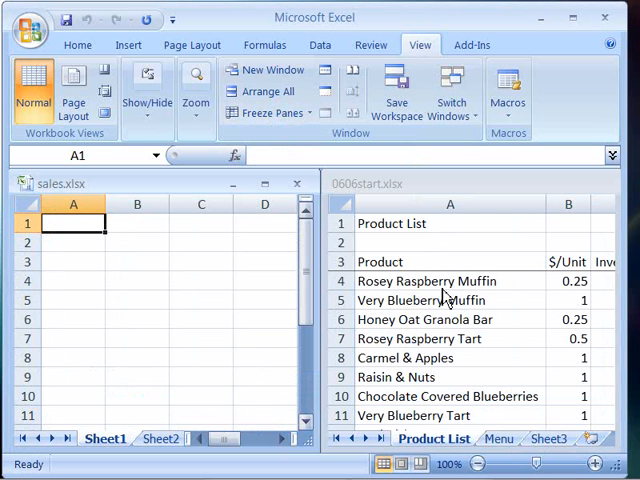
pyautogui.moveTo(518, 262)
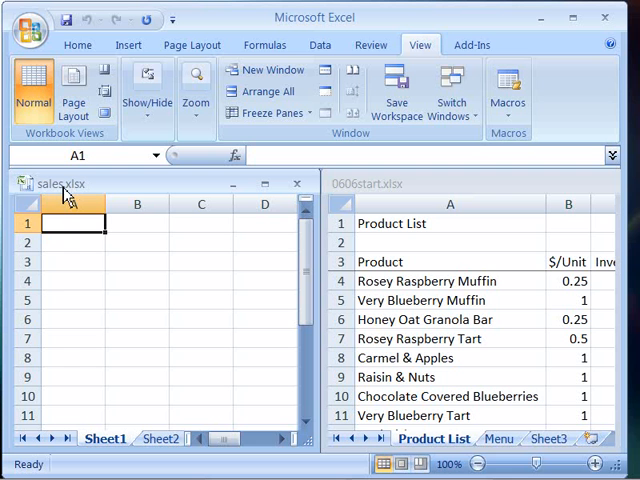
pyautogui.moveTo(430, 194)
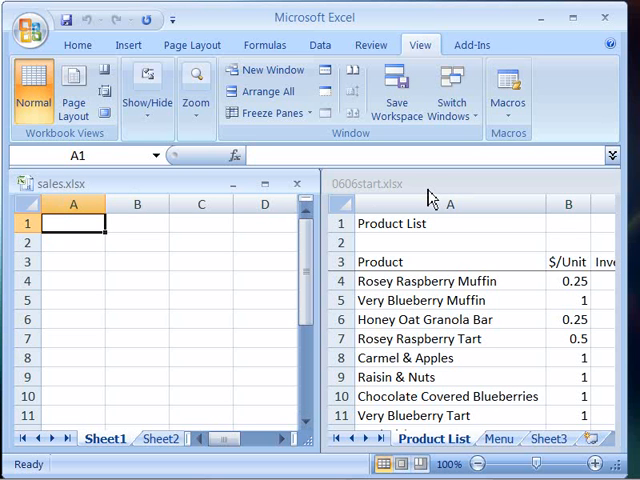